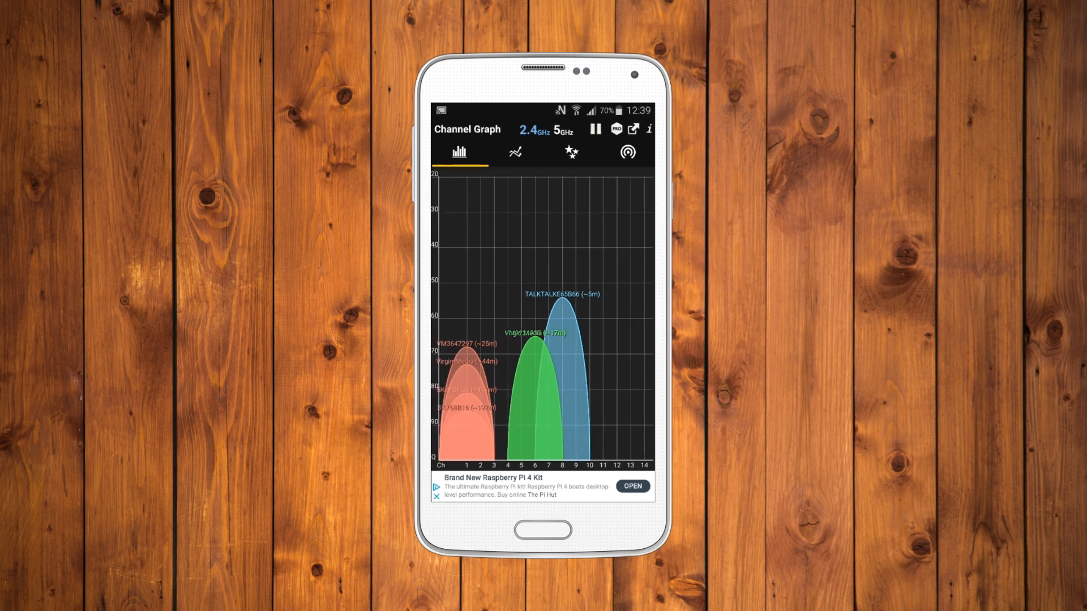
# - Scroll through the Linksys Velop, TP-Link Deco M9 Plus and Netgear Orbi RBK50 mesh pages
pyautogui.click(516, 153)
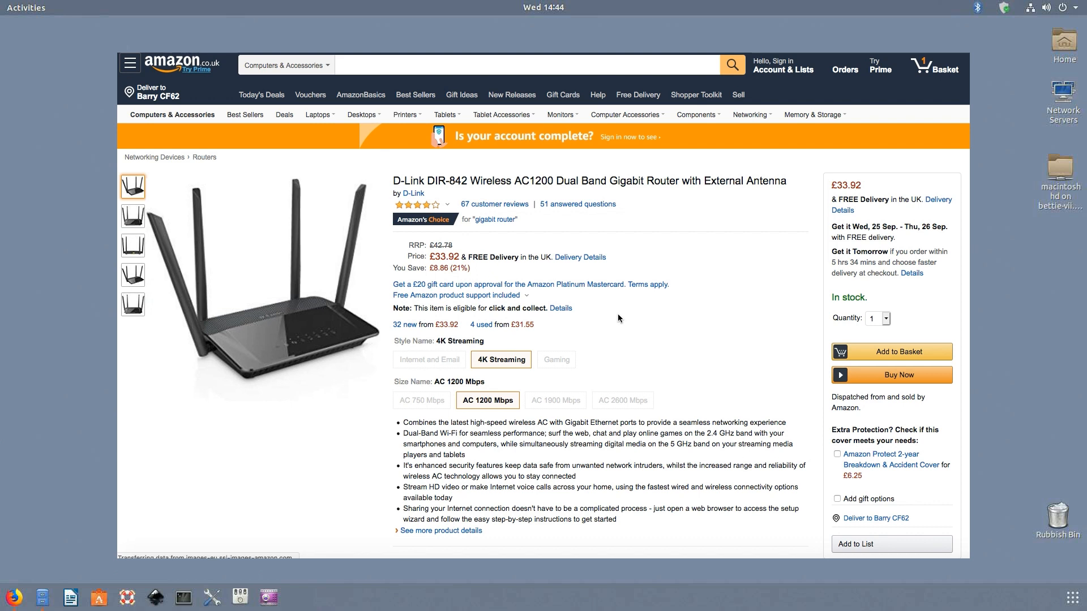
pyautogui.scroll(-3)
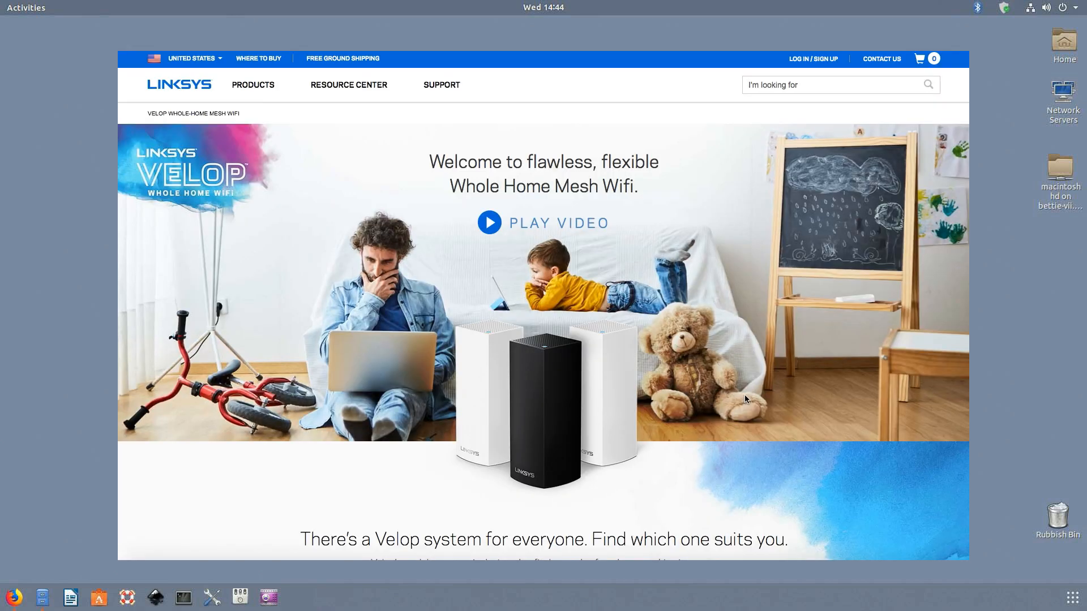
pyautogui.scroll(-3)
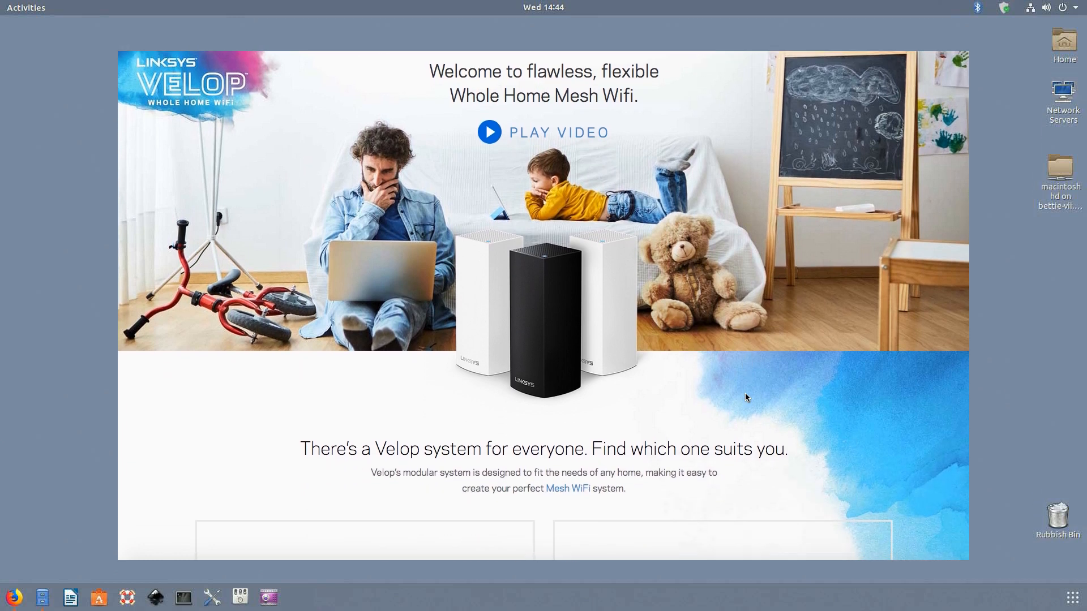
pyautogui.scroll(-3)
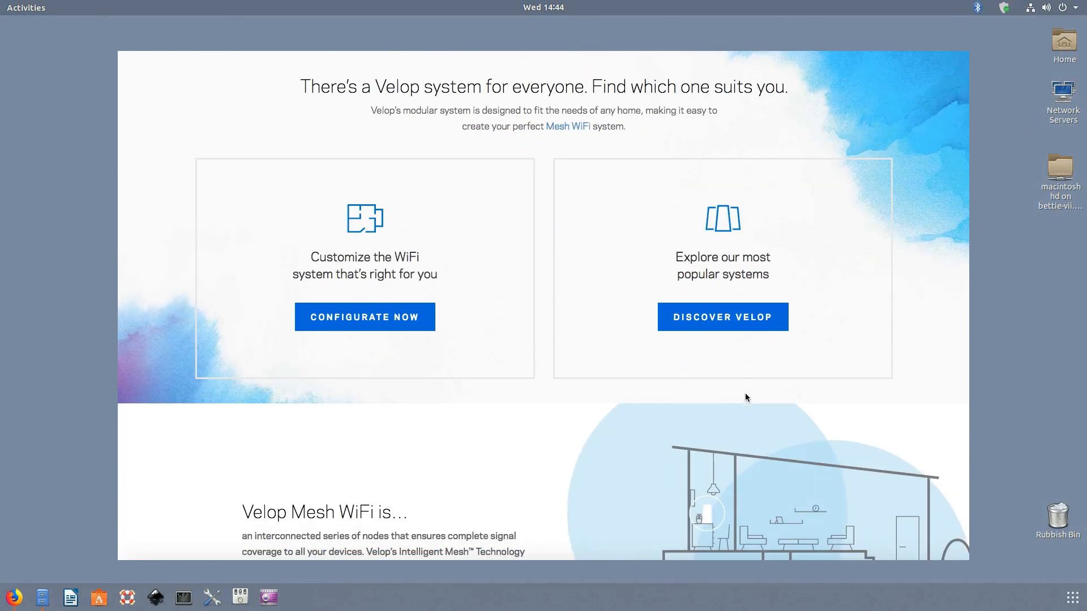
pyautogui.scroll(-3)
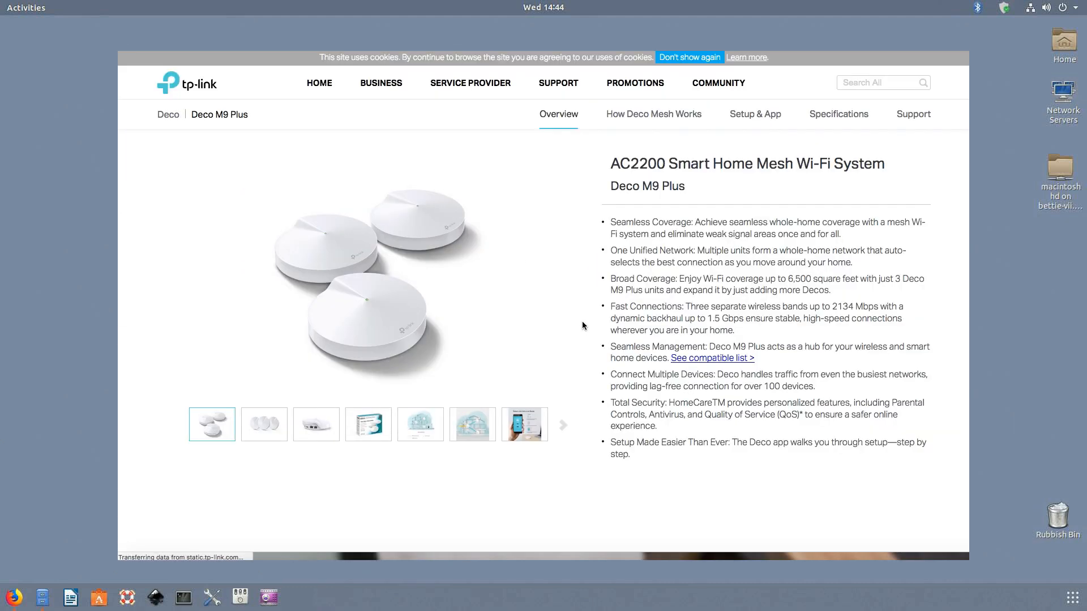
pyautogui.scroll(-3)
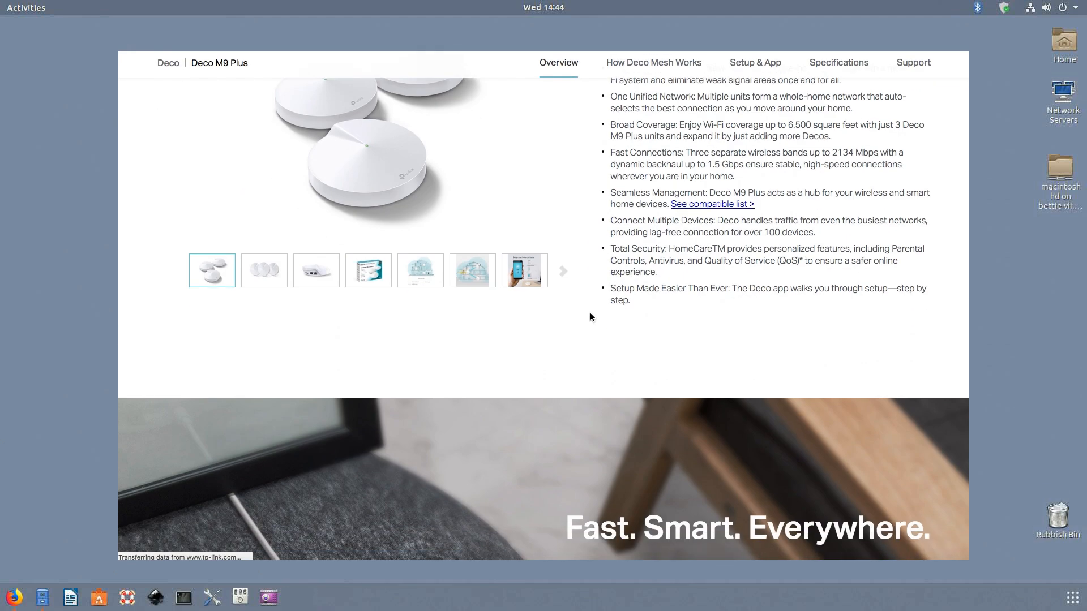
pyautogui.scroll(3)
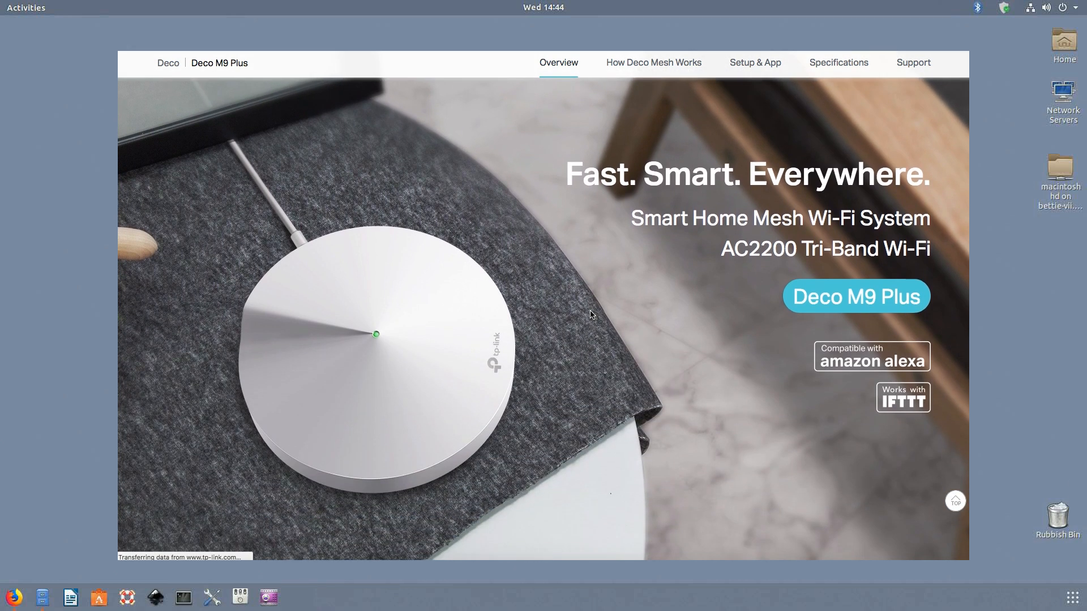
pyautogui.scroll(-3)
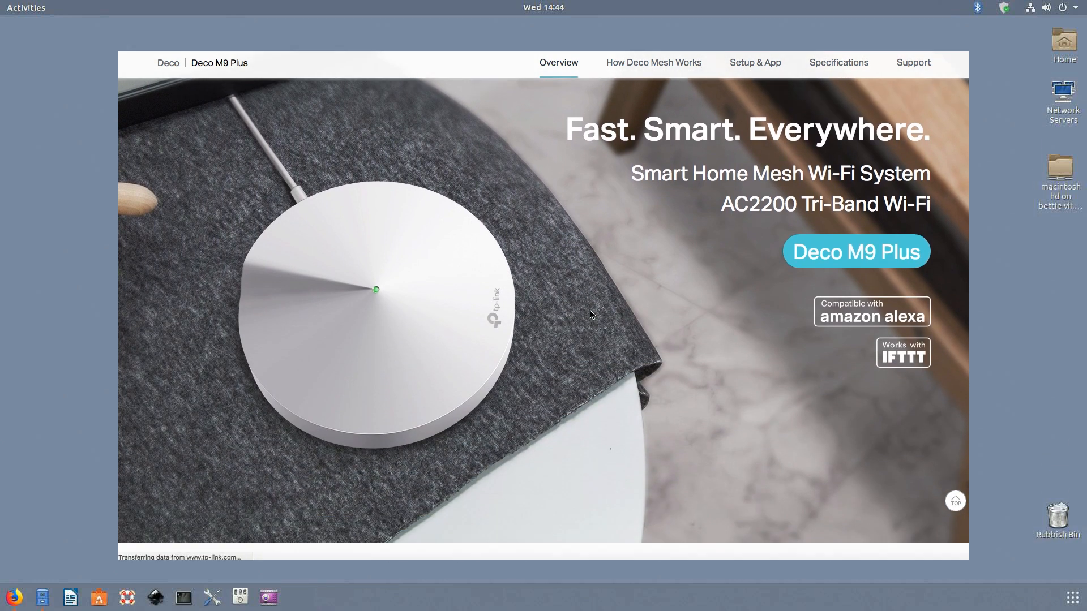
pyautogui.scroll(-3)
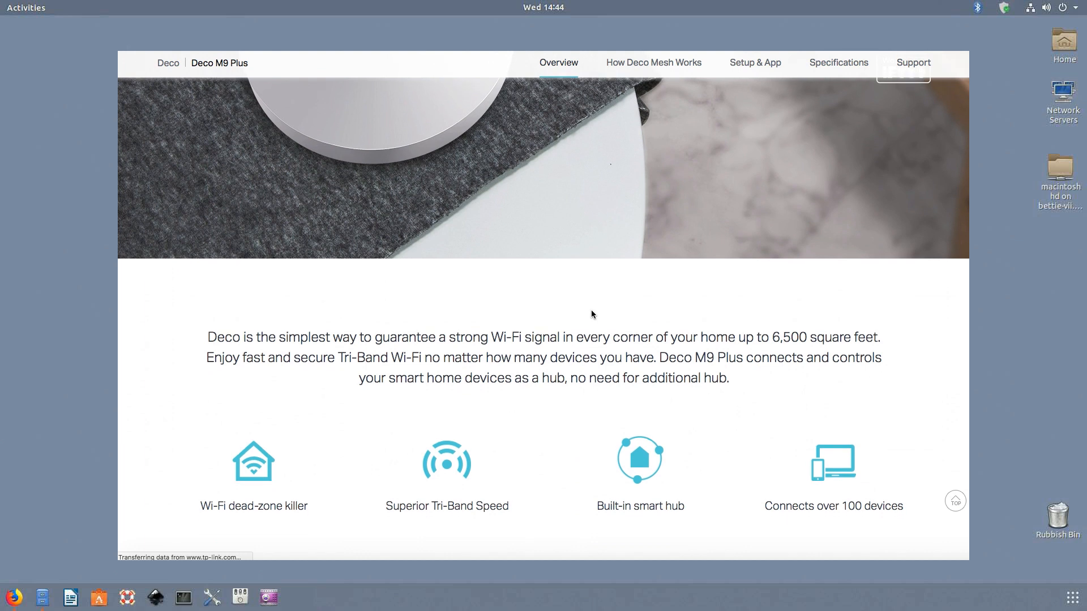
pyautogui.scroll(-3)
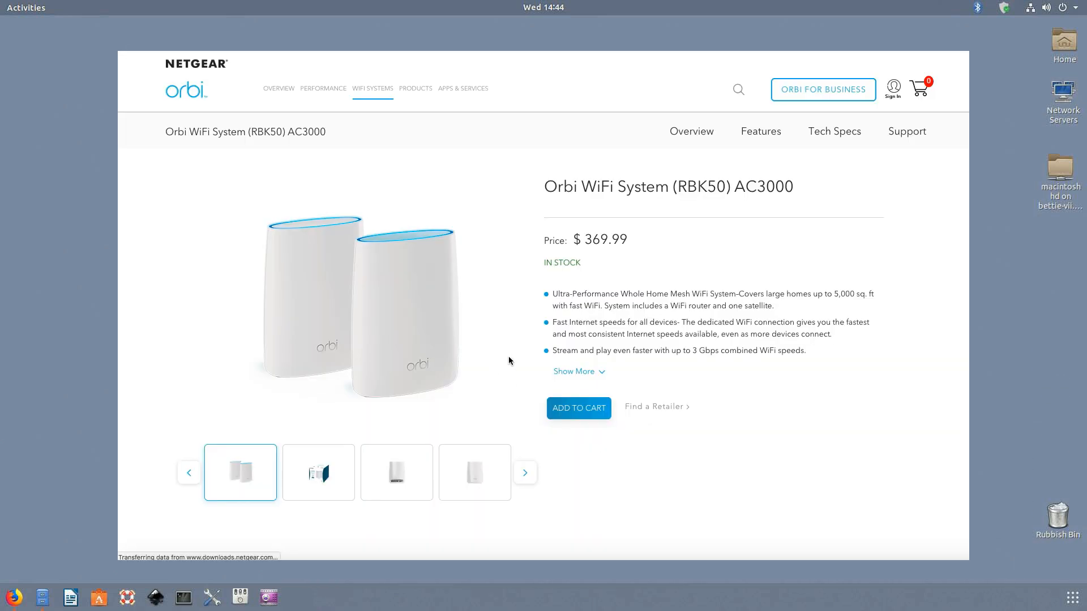
pyautogui.scroll(-3)
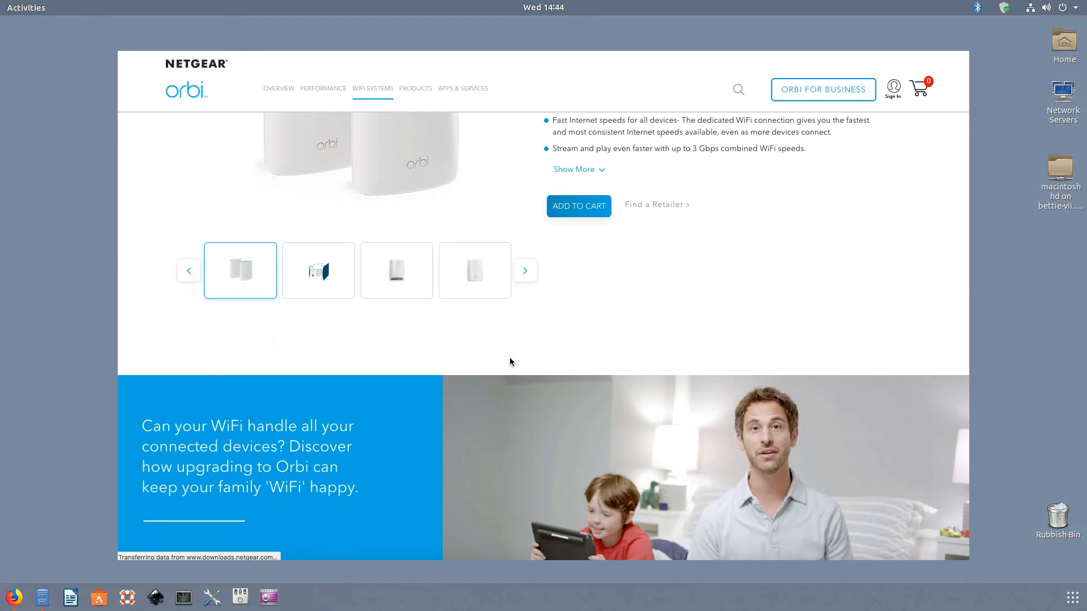
pyautogui.scroll(-3)
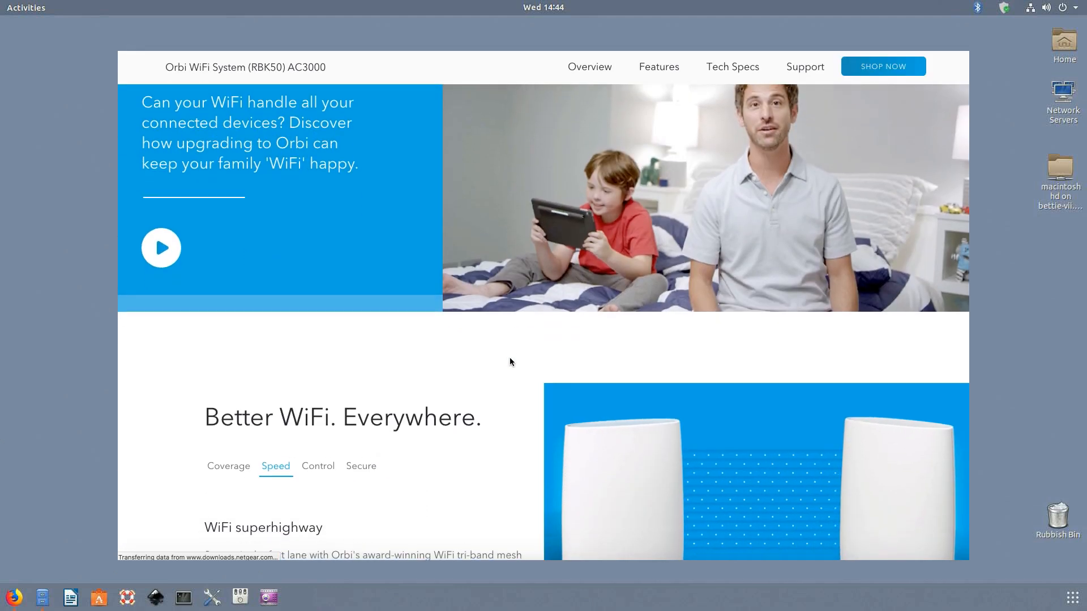
pyautogui.scroll(-3)
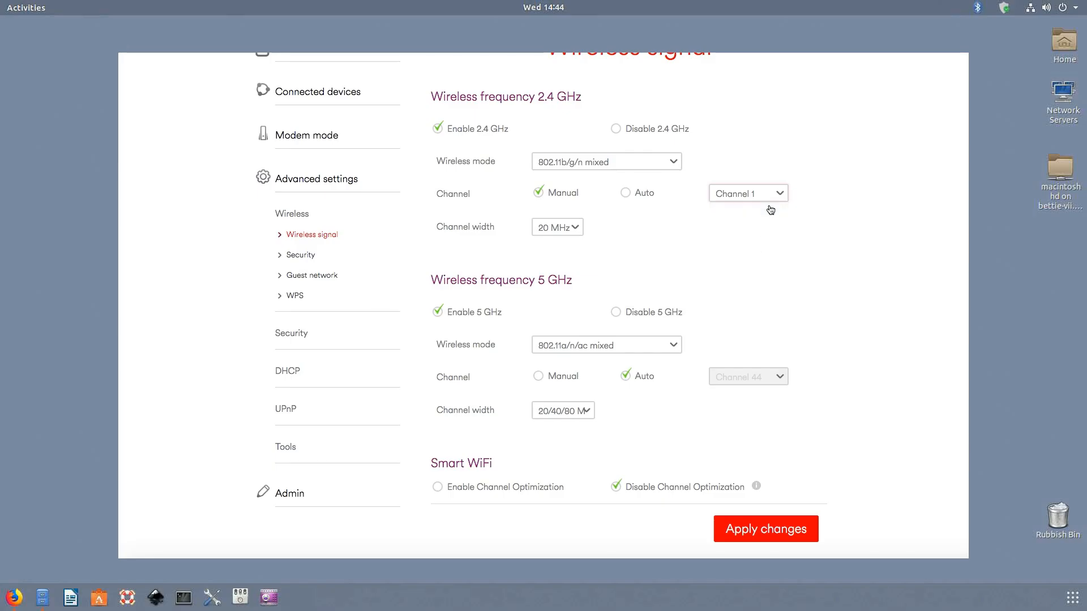
# - Change the 2.4 GHz channel from 1 to manual Channel 3 and confirm applying it
pyautogui.click(749, 193)
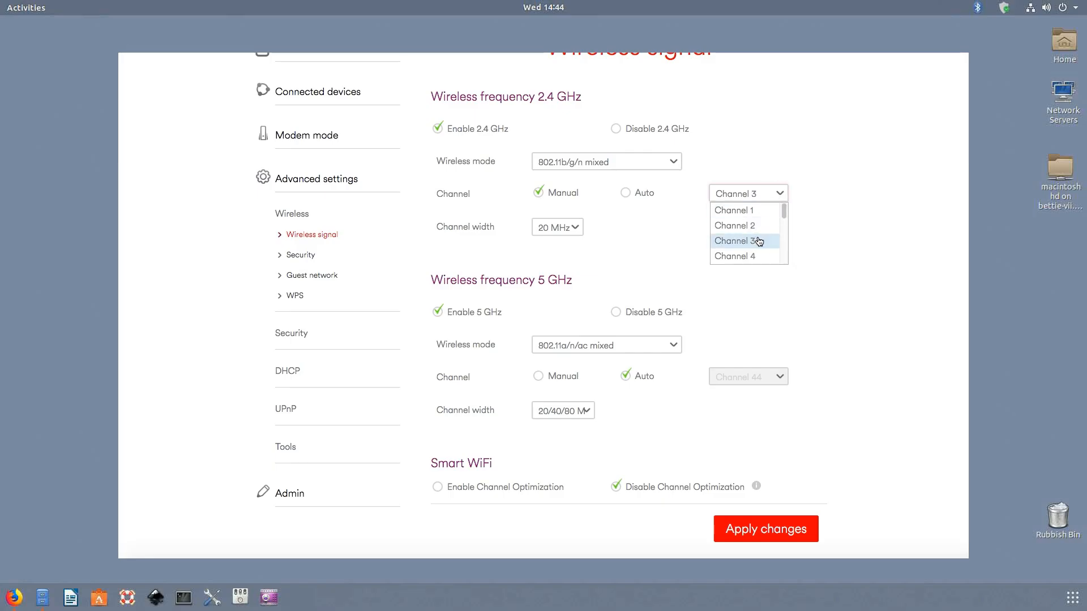
pyautogui.click(735, 241)
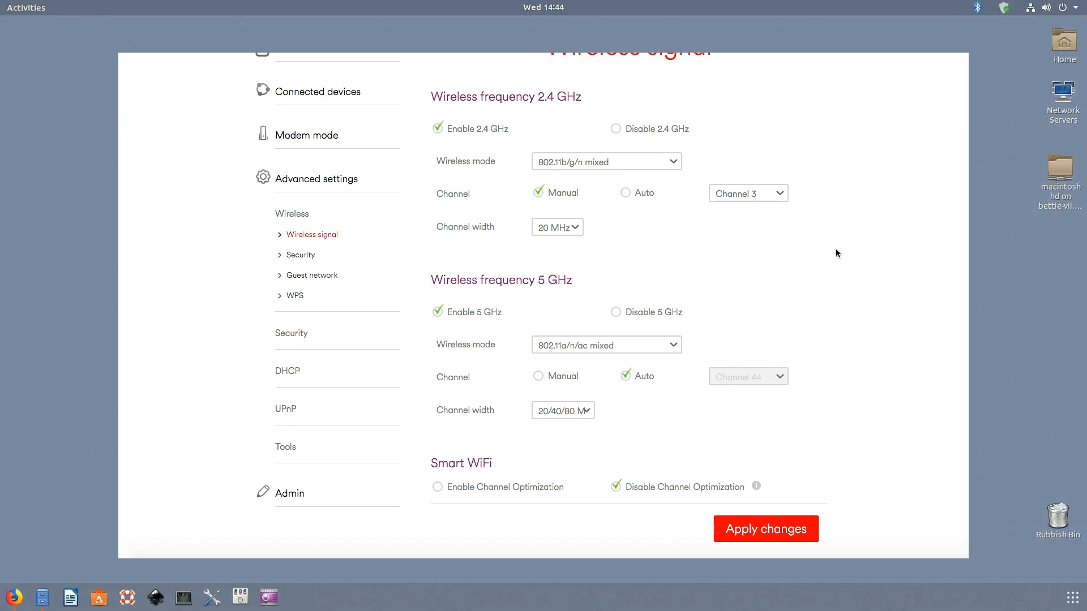
pyautogui.click(766, 529)
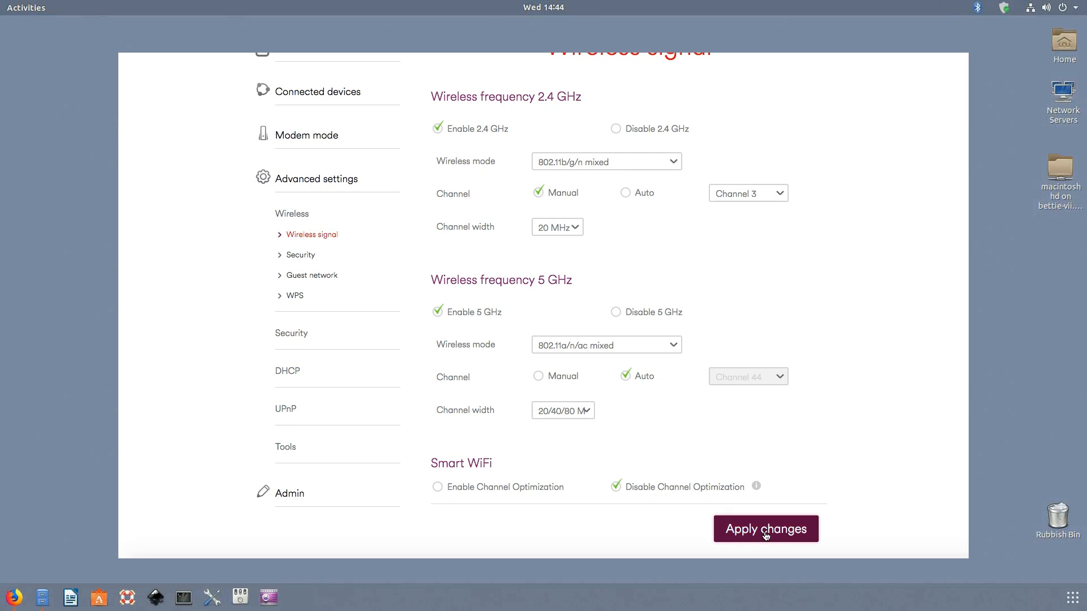
pyautogui.click(766, 529)
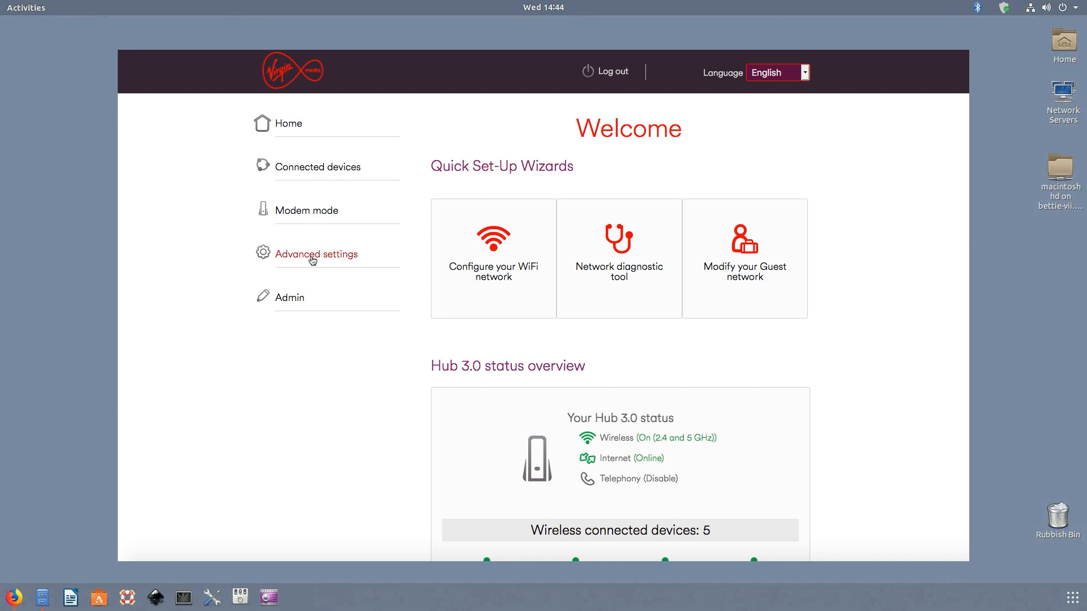
# - Go to Advanced settings > Wireless > Wireless signal to verify 2.4 GHz shows Channel 3
pyautogui.click(317, 254)
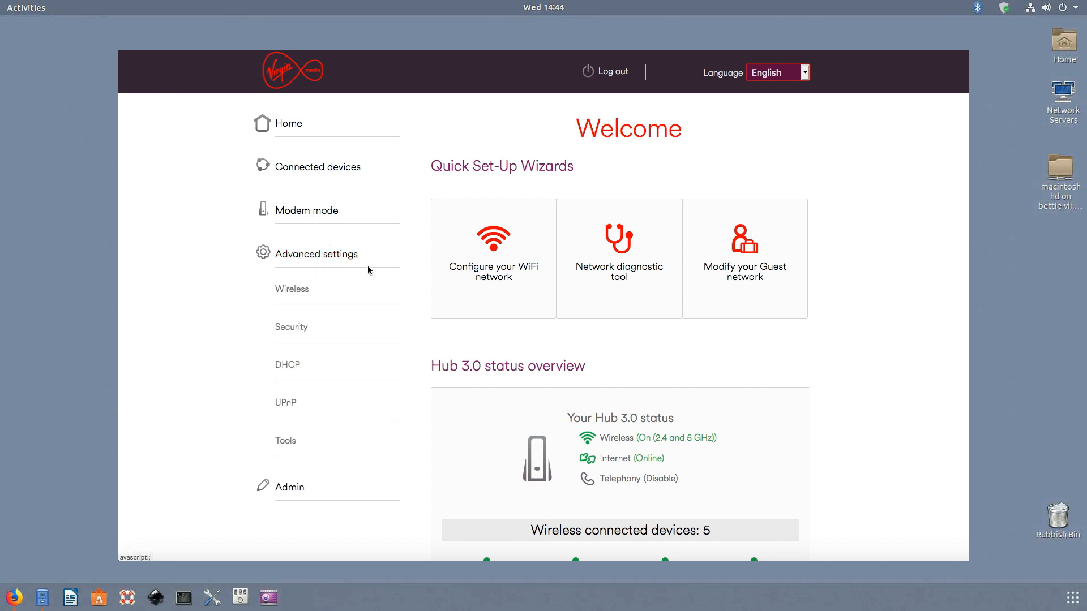
pyautogui.click(291, 289)
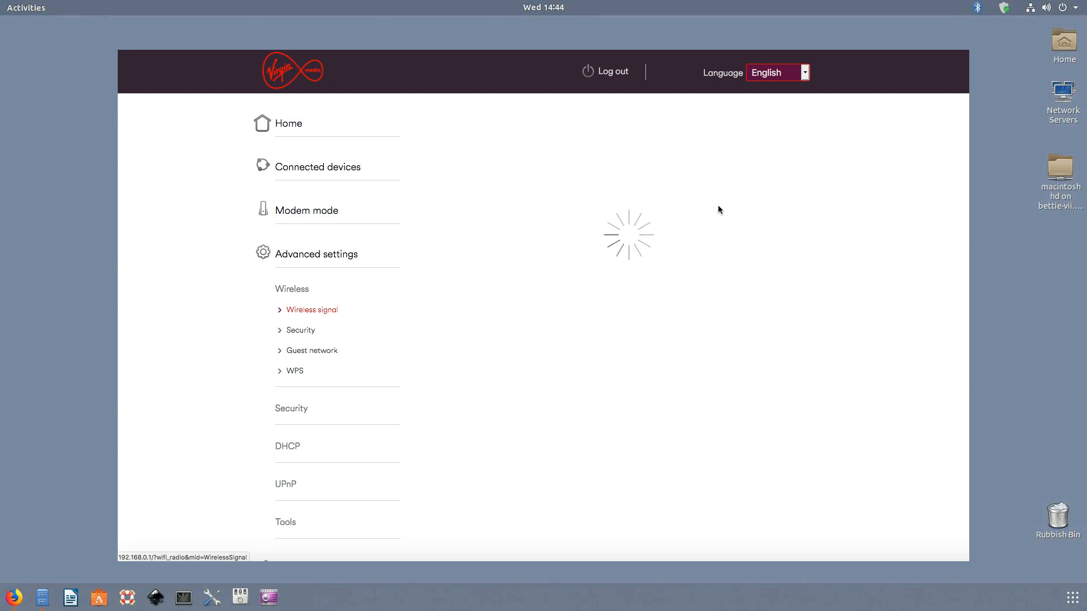
pyautogui.click(311, 310)
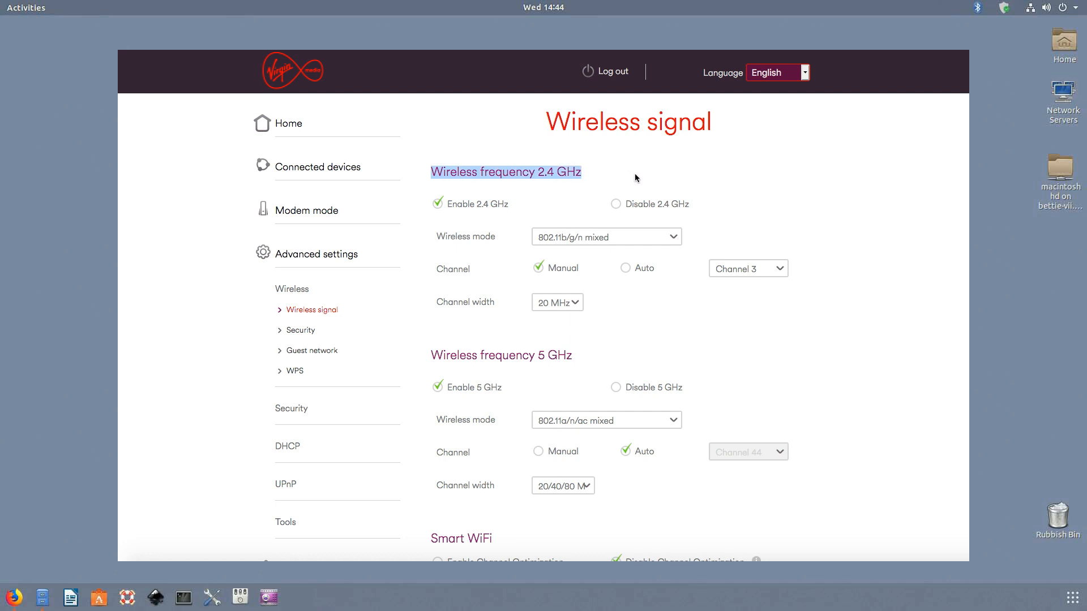
pyautogui.moveTo(438, 350)
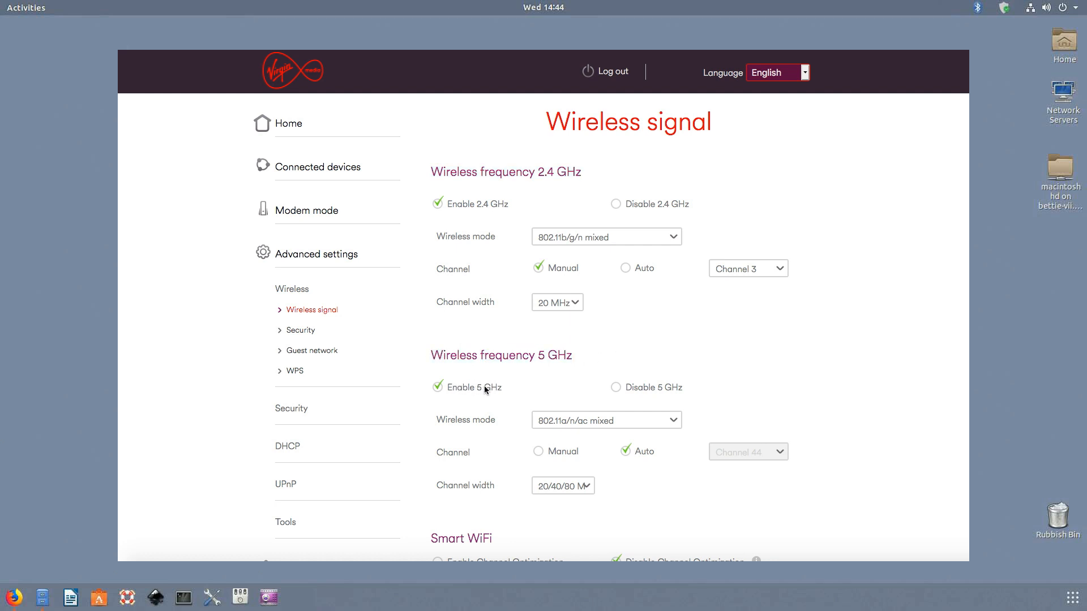
pyautogui.moveTo(490, 212)
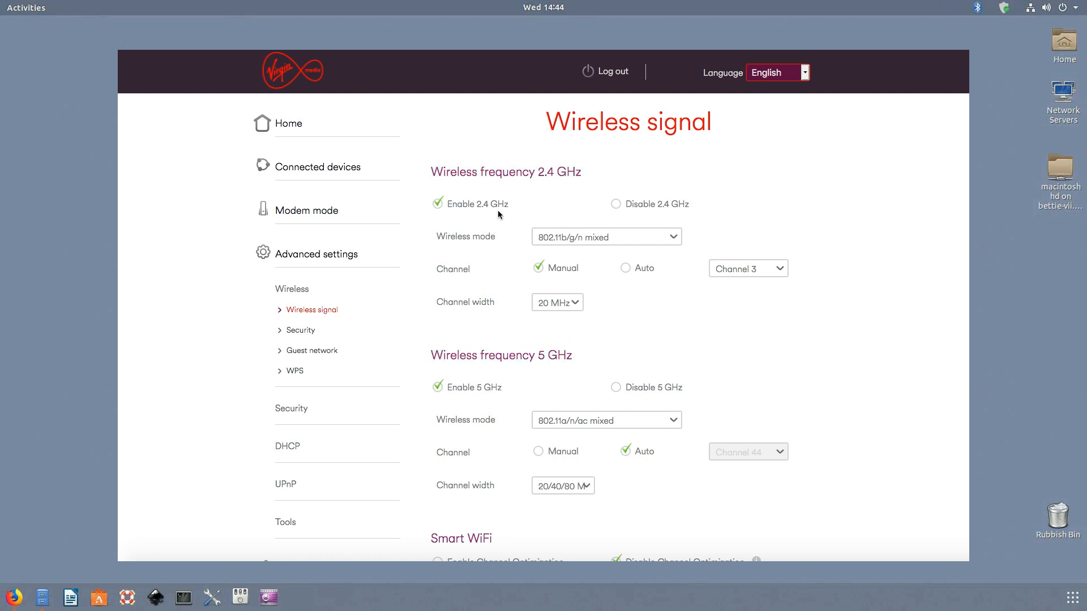
pyautogui.moveTo(533, 199)
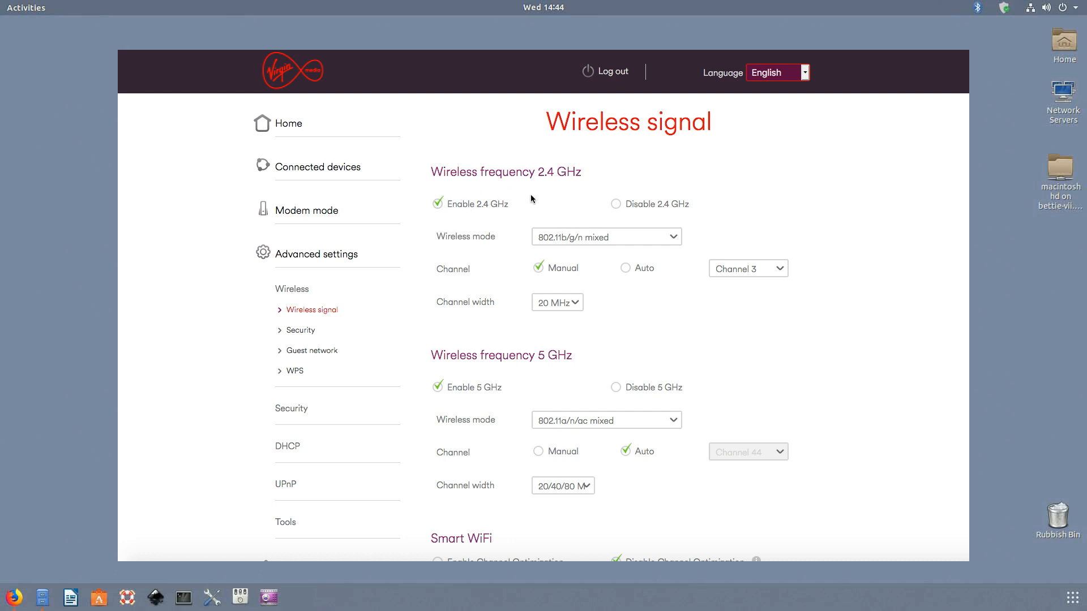
pyautogui.moveTo(537, 118)
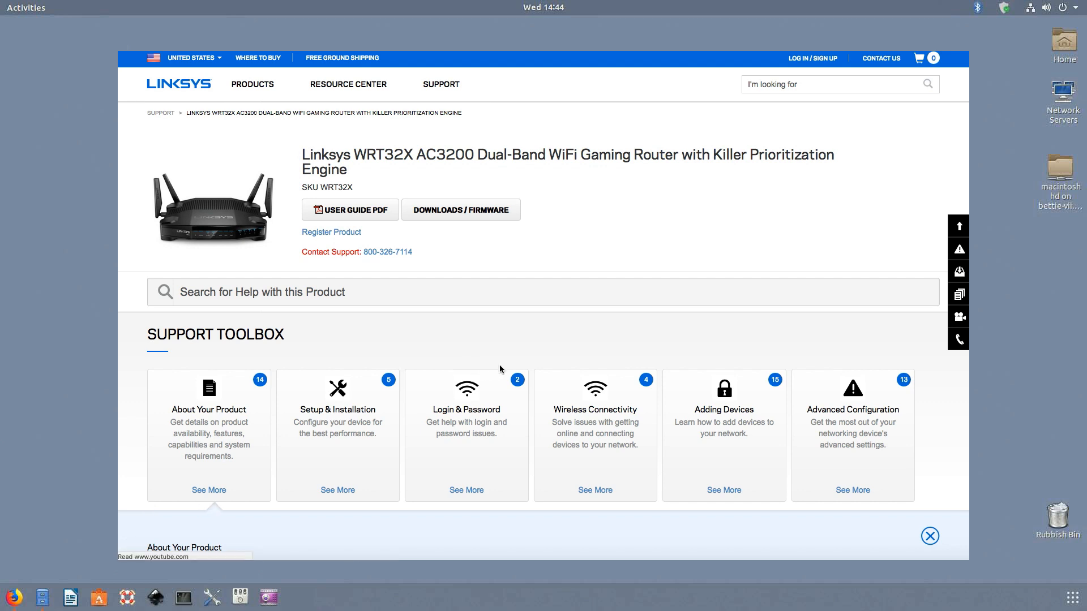
# - Scroll the WRT32X support page and show firmware downloads for hardware Version 1.0
pyautogui.scroll(-3)
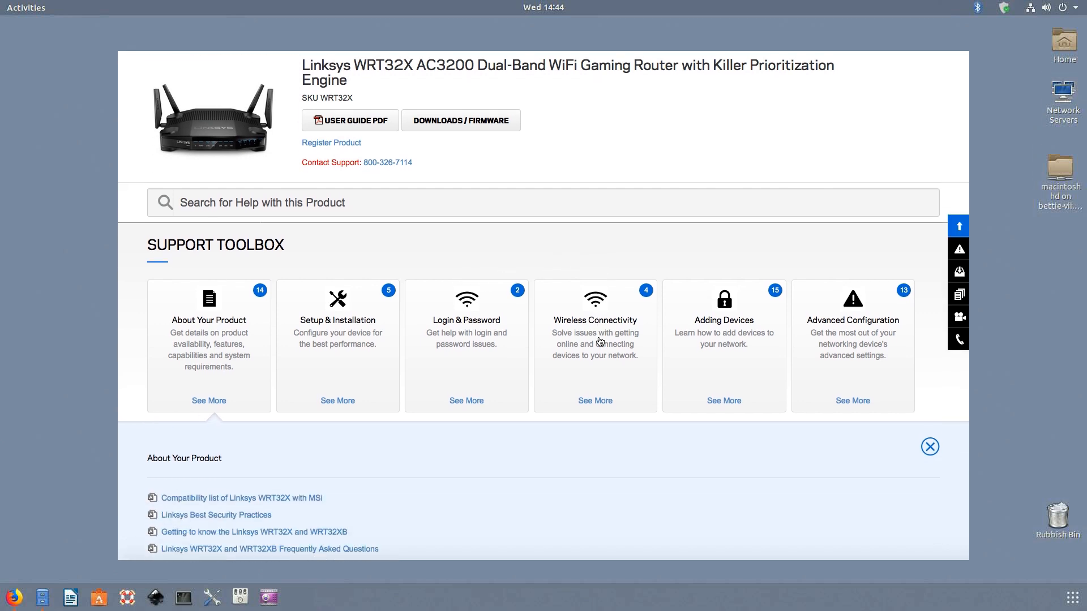
pyautogui.scroll(-3)
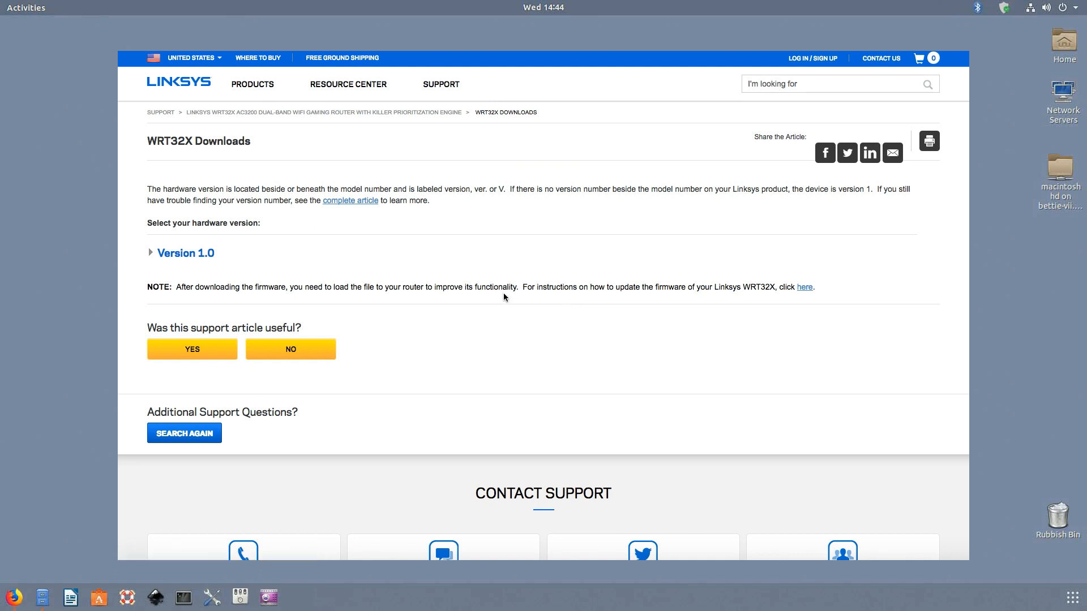
pyautogui.moveTo(186, 256)
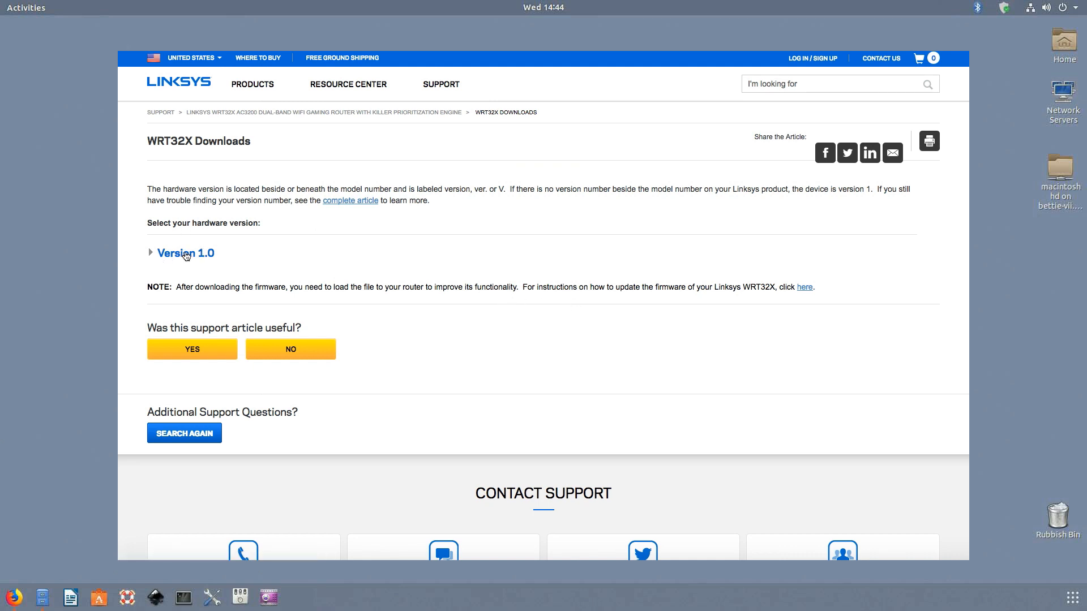
pyautogui.click(185, 253)
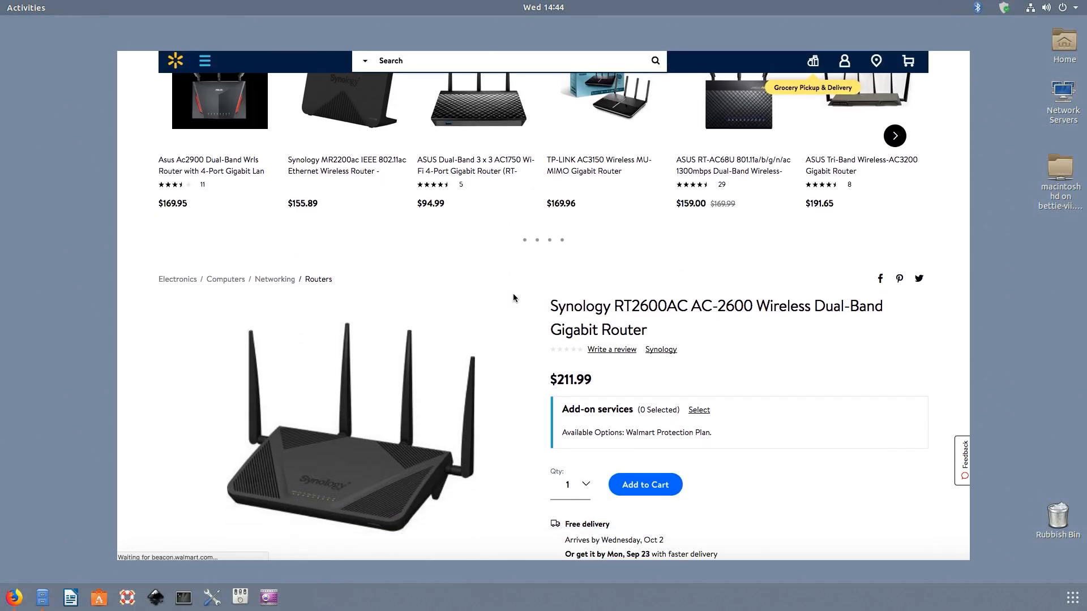
# - Scroll the Walmart Synology RT2600AC listing and the ASUS Blue Cave AC2600 page
pyautogui.scroll(-3)
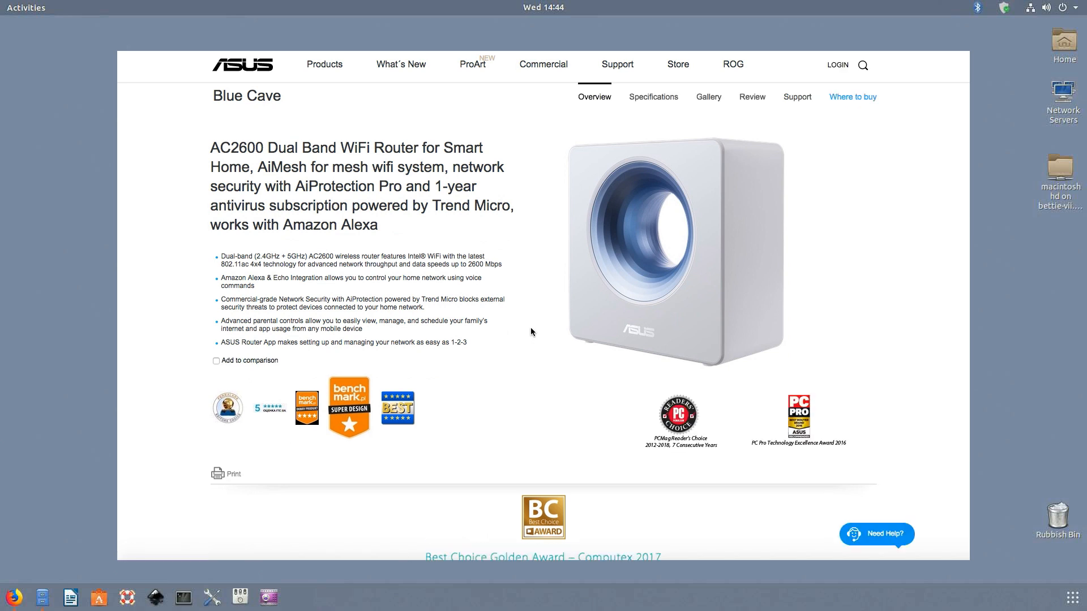
pyautogui.moveTo(535, 325)
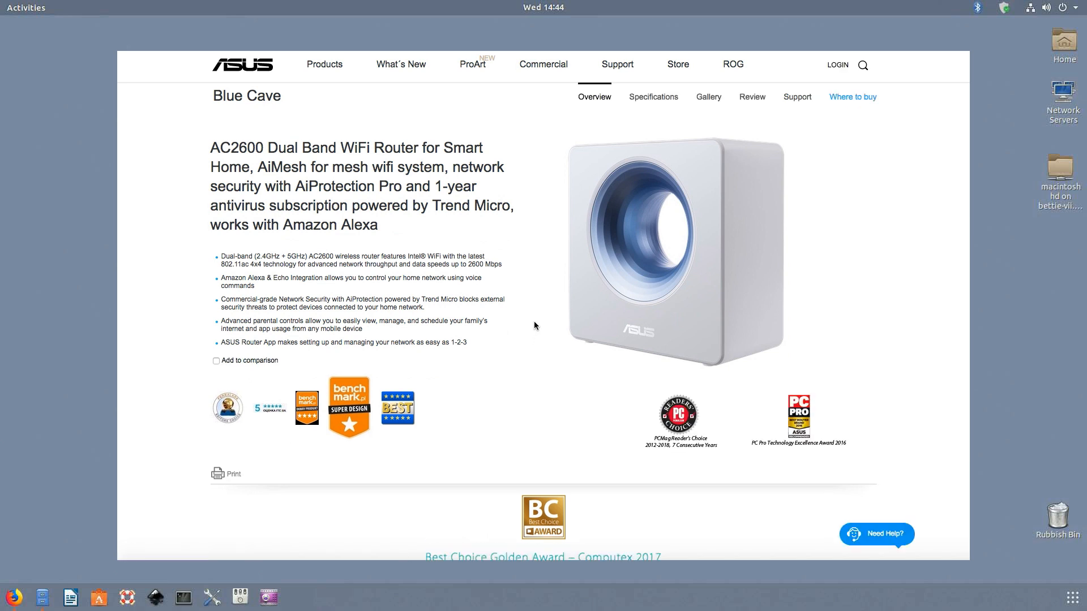
pyautogui.scroll(-3)
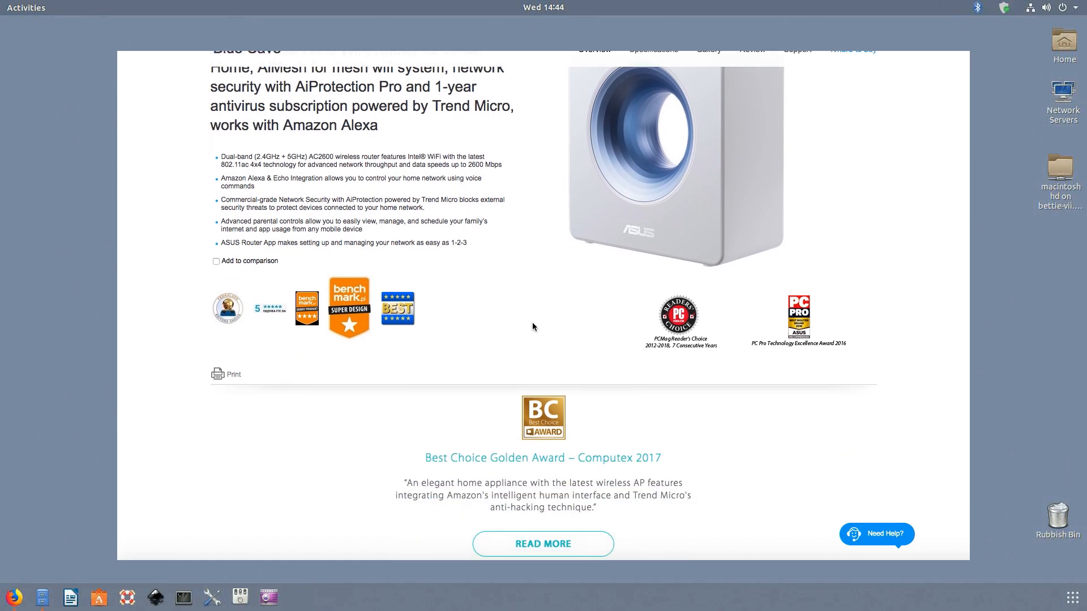